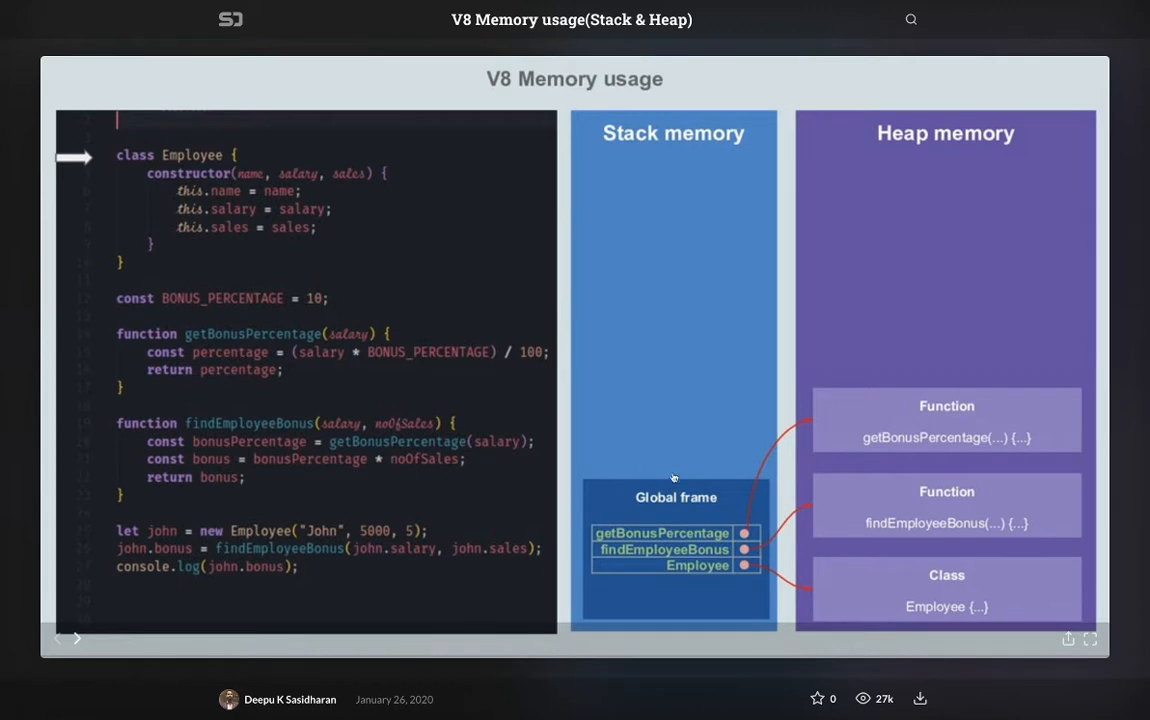
mouse_move(655, 336)
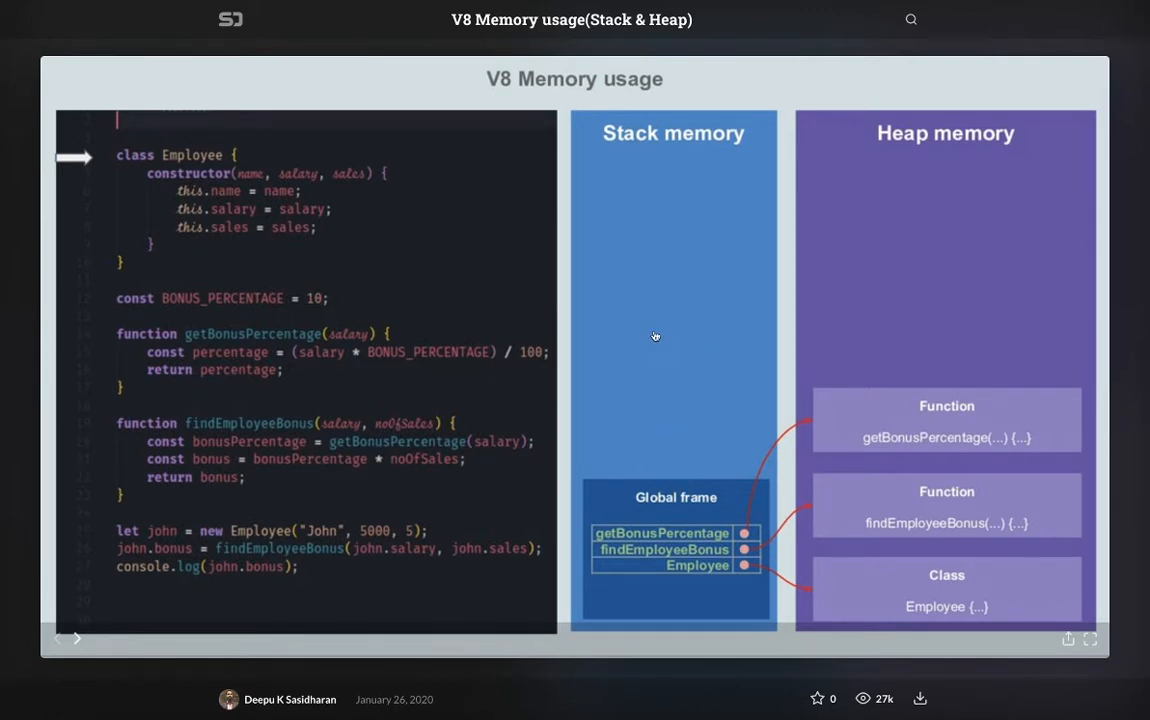
mouse_move(651, 331)
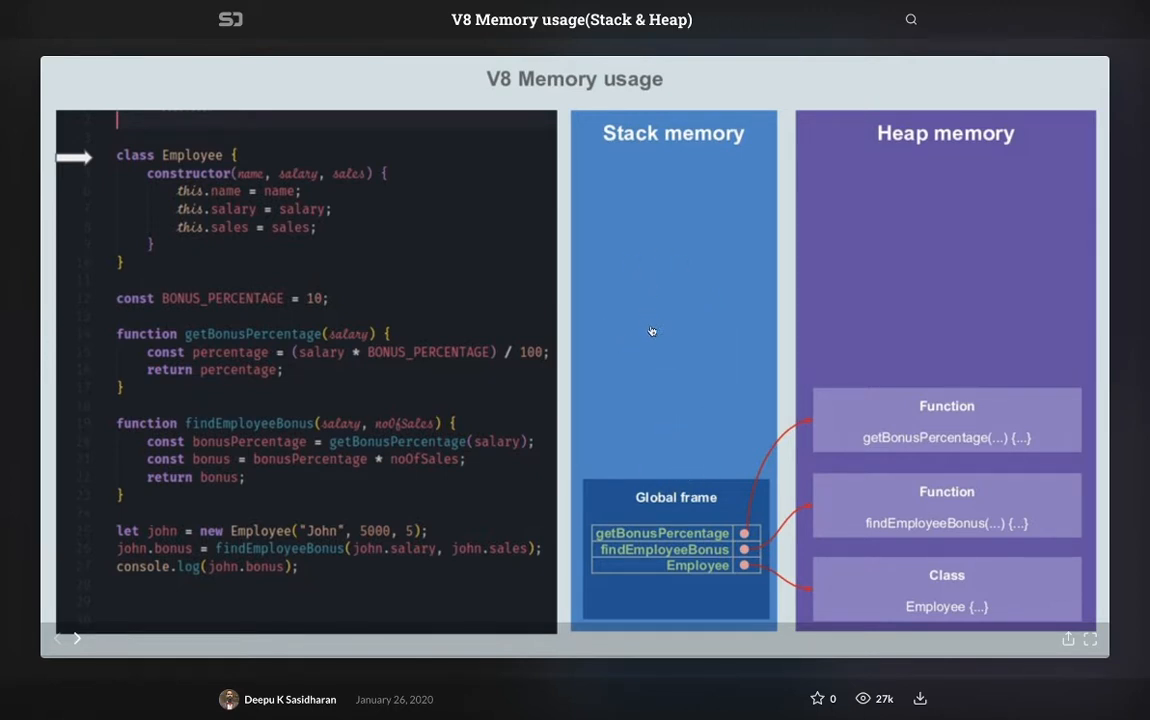
mouse_move(659, 317)
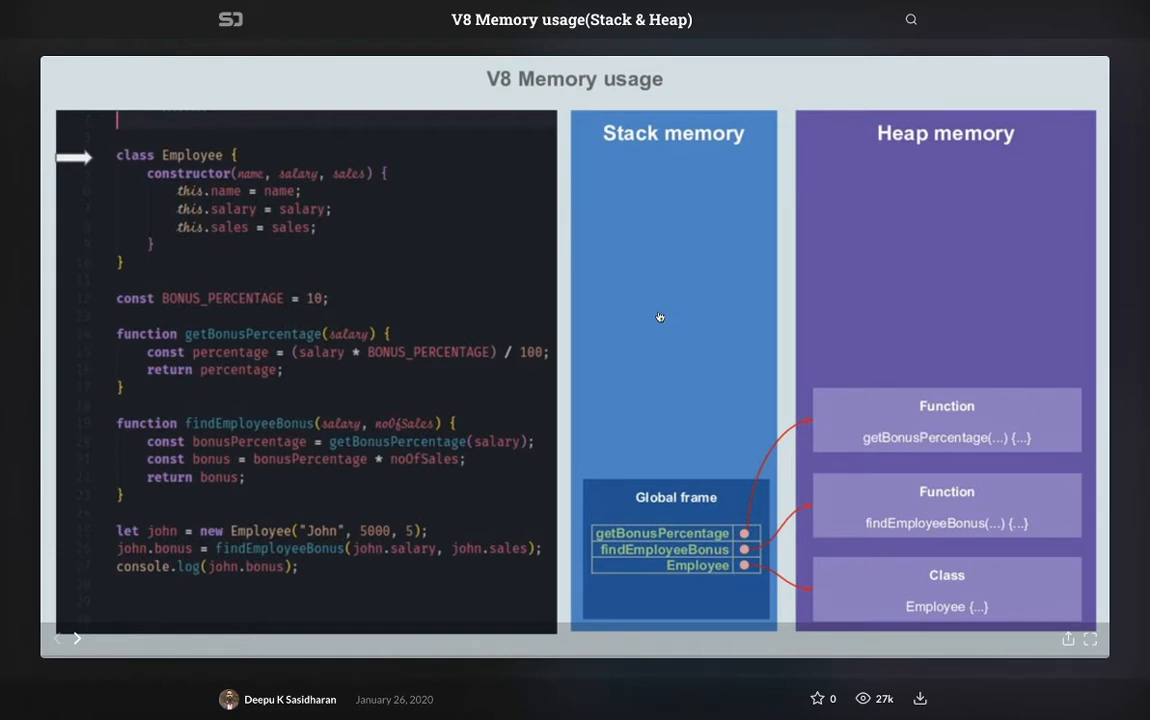
mouse_move(651, 335)
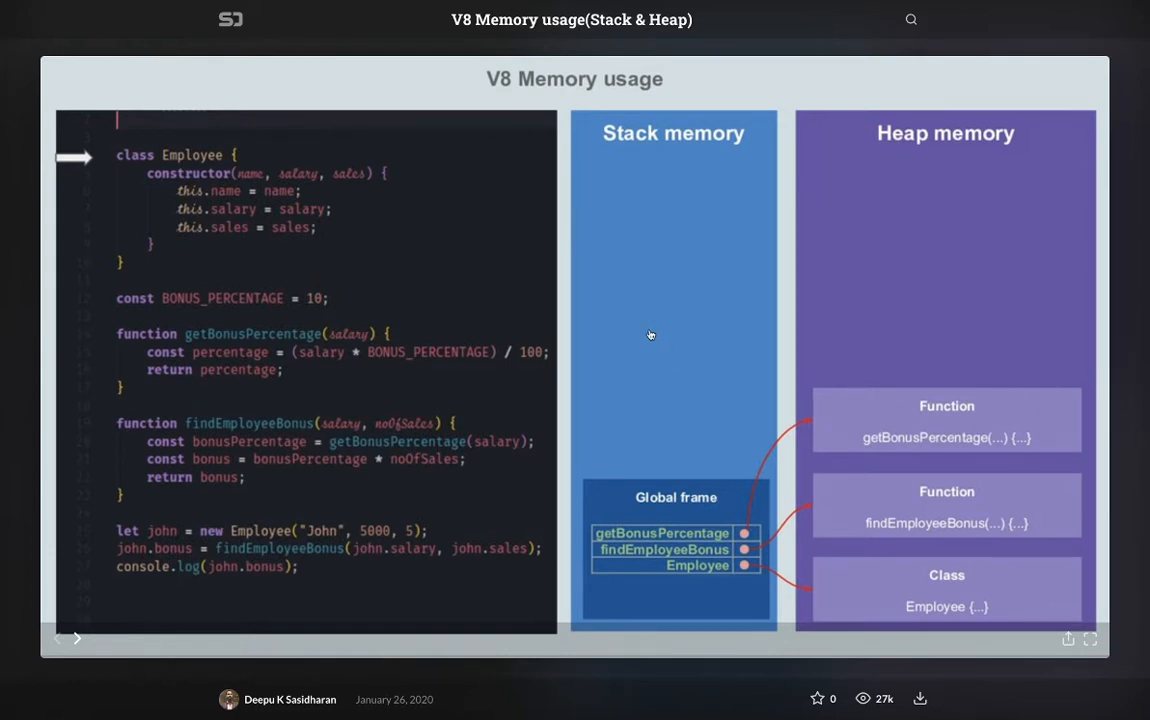
mouse_move(648, 292)
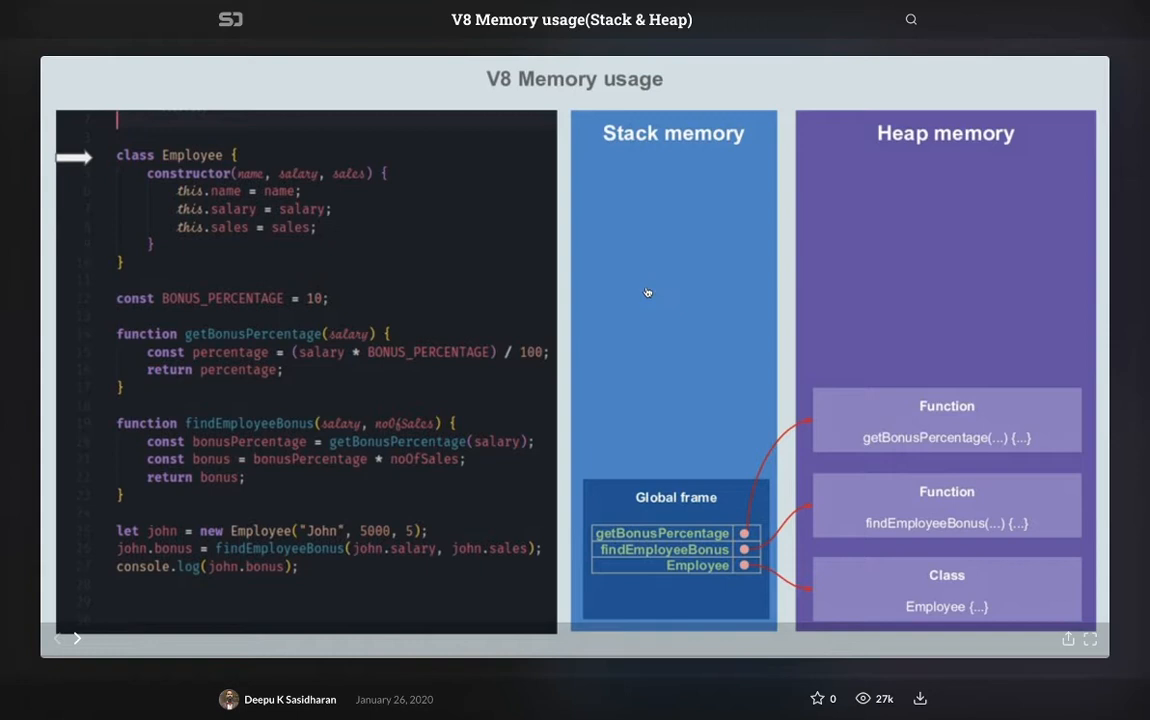
mouse_move(651, 318)
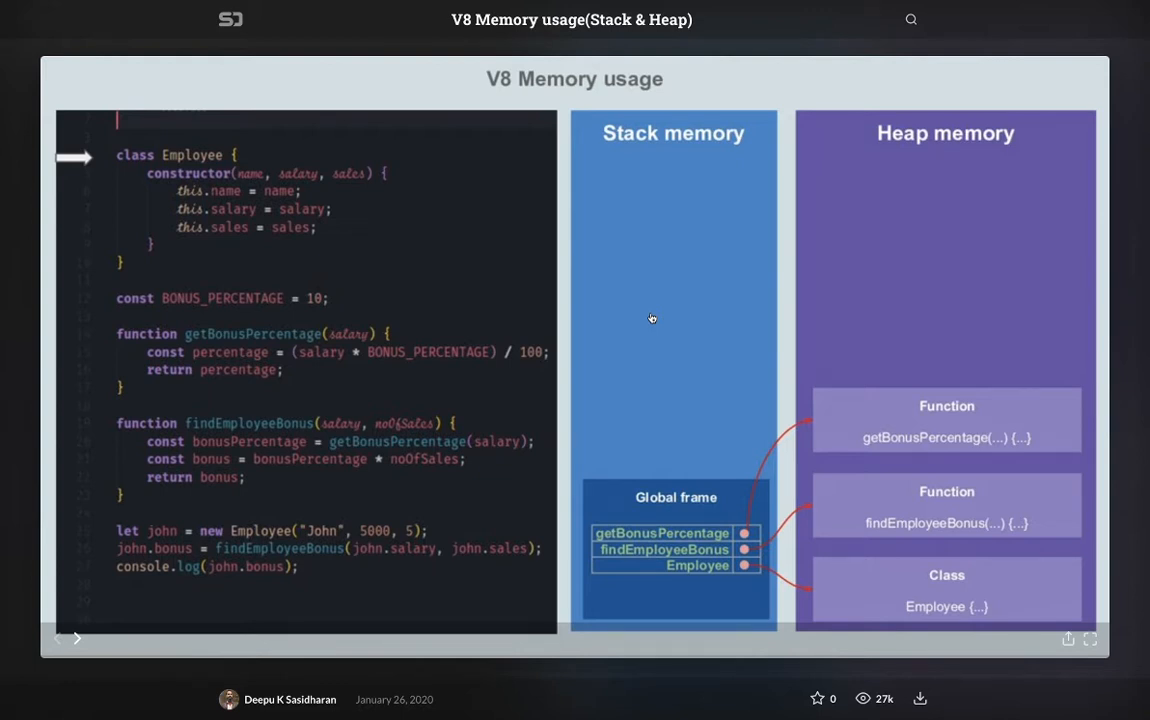
mouse_move(655, 278)
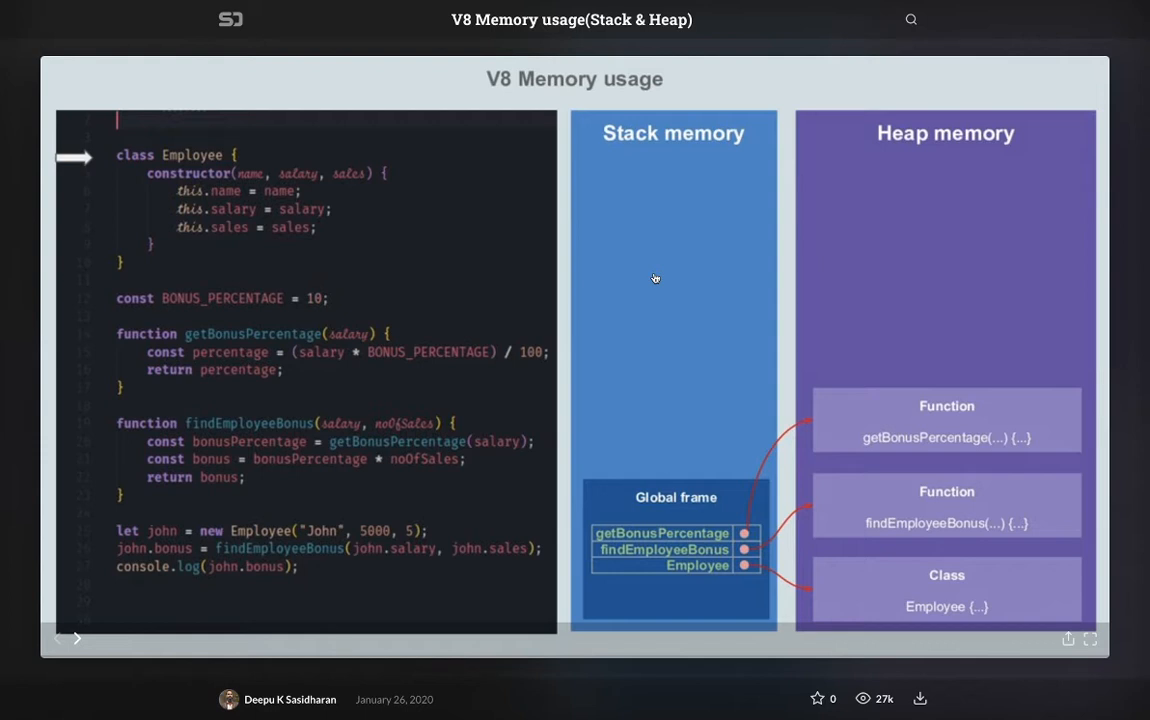
mouse_move(596, 293)
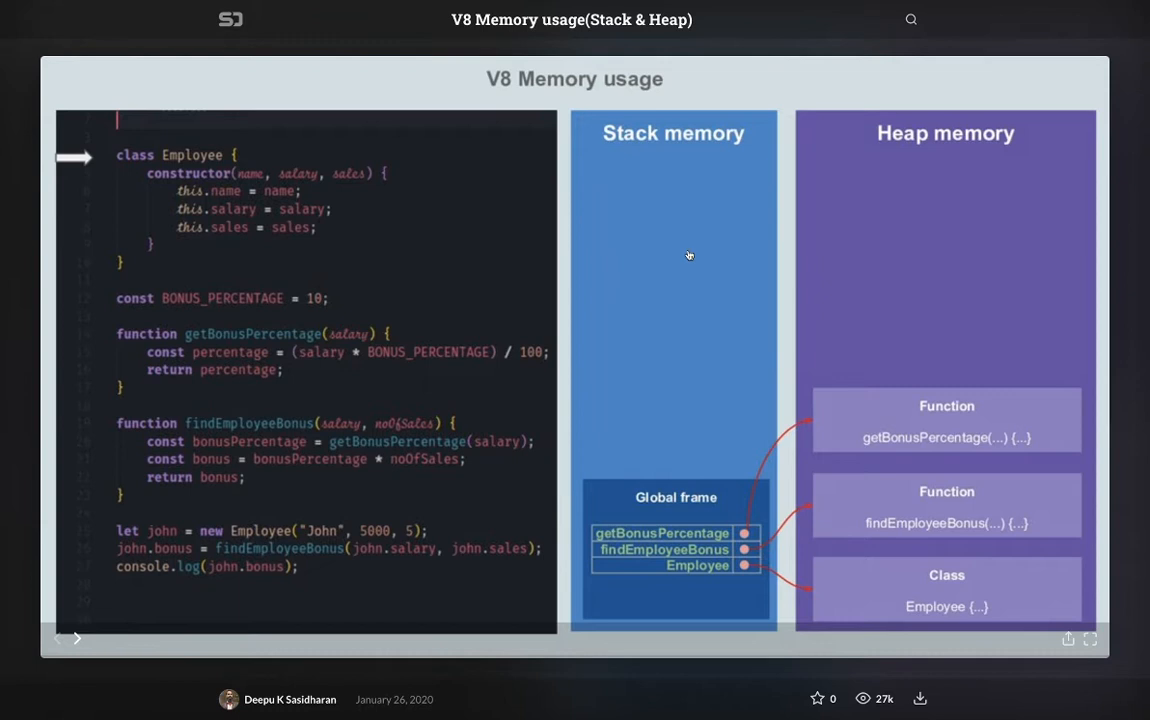
mouse_move(659, 275)
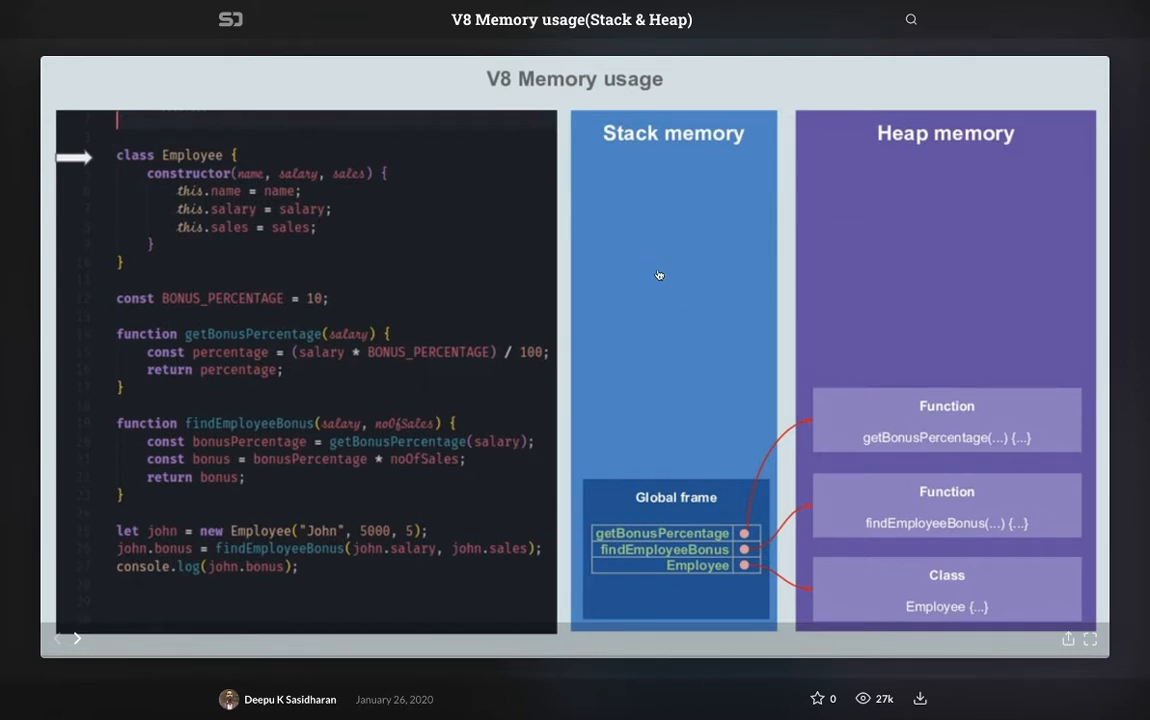
mouse_move(1017, 322)
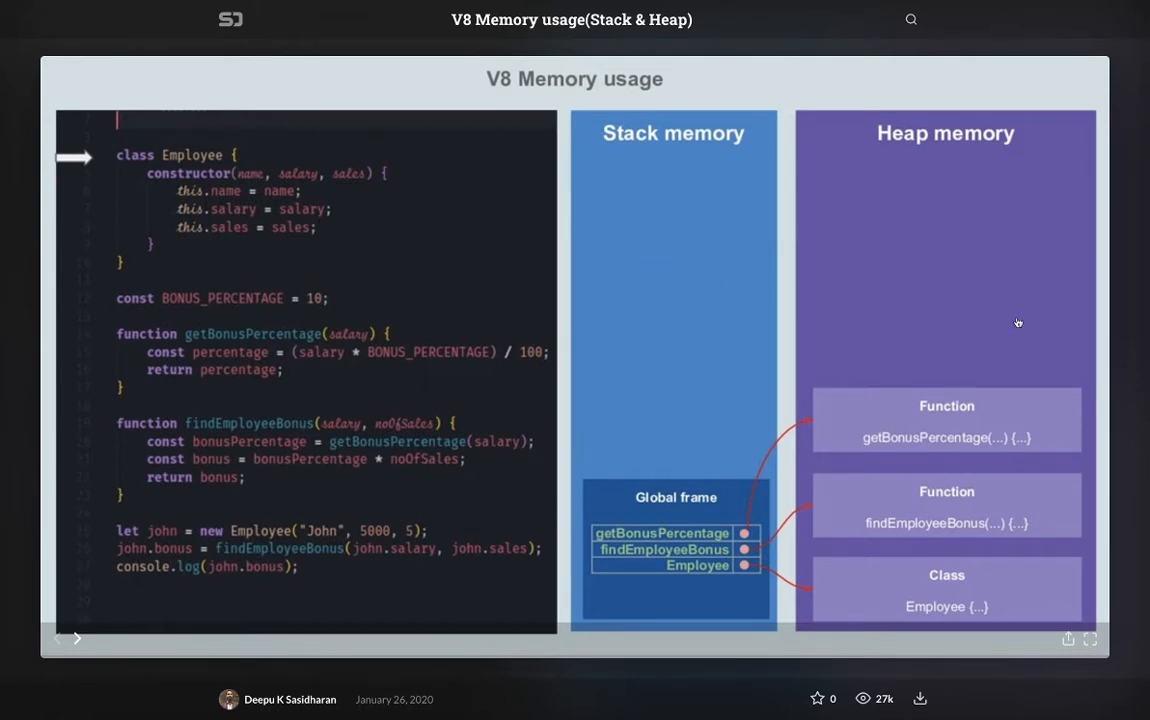
mouse_move(929, 341)
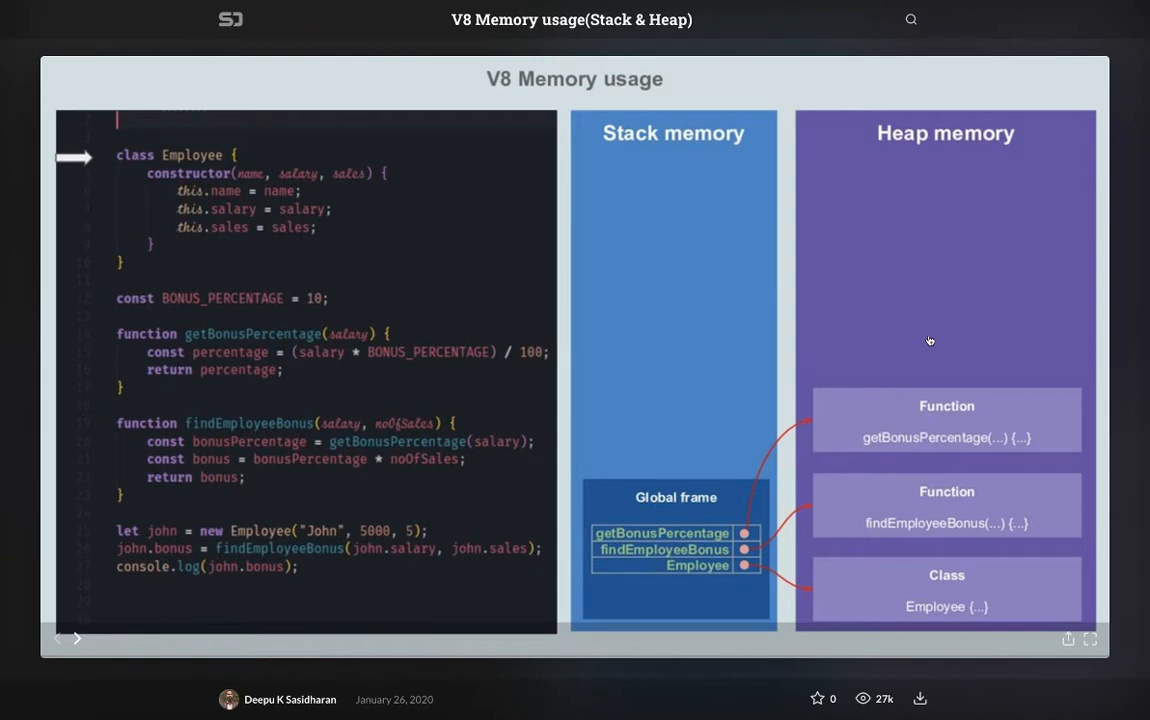
mouse_move(715, 386)
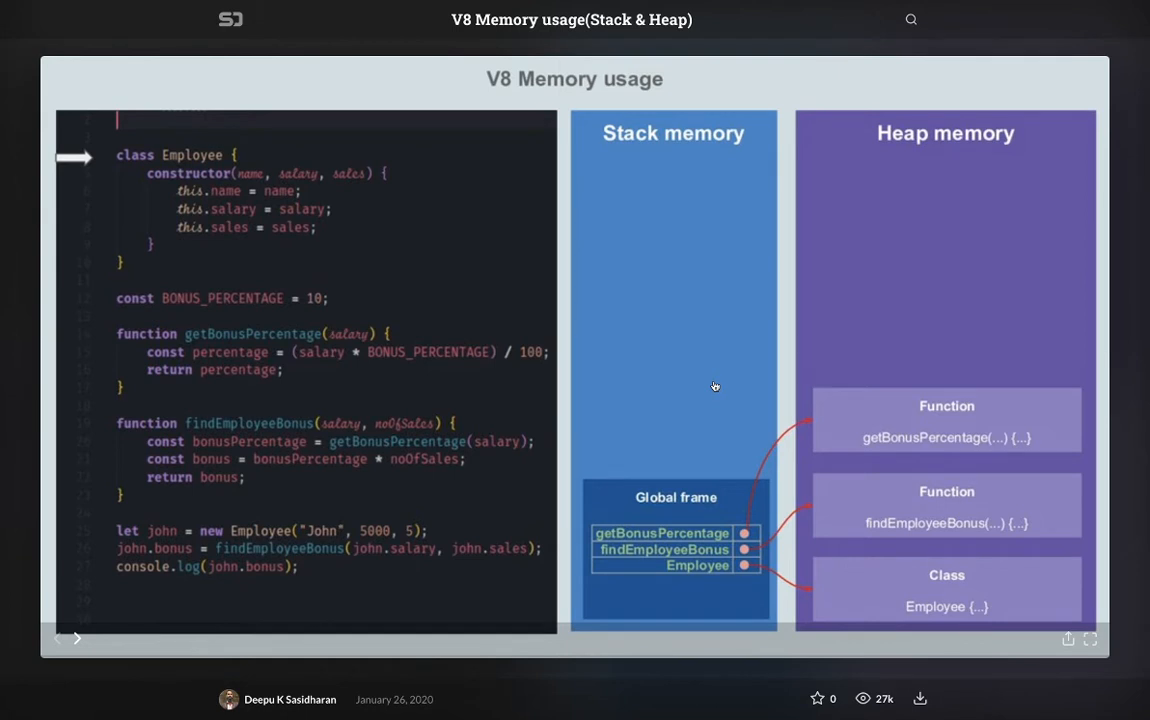
mouse_move(378, 602)
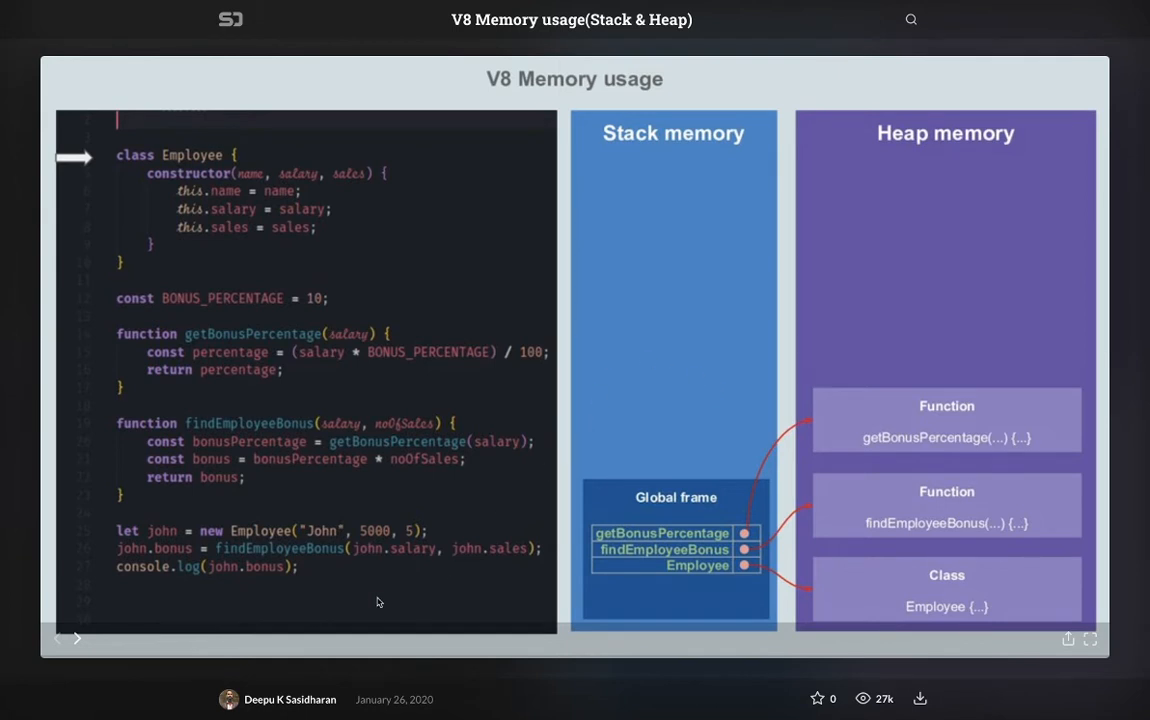
mouse_move(334, 538)
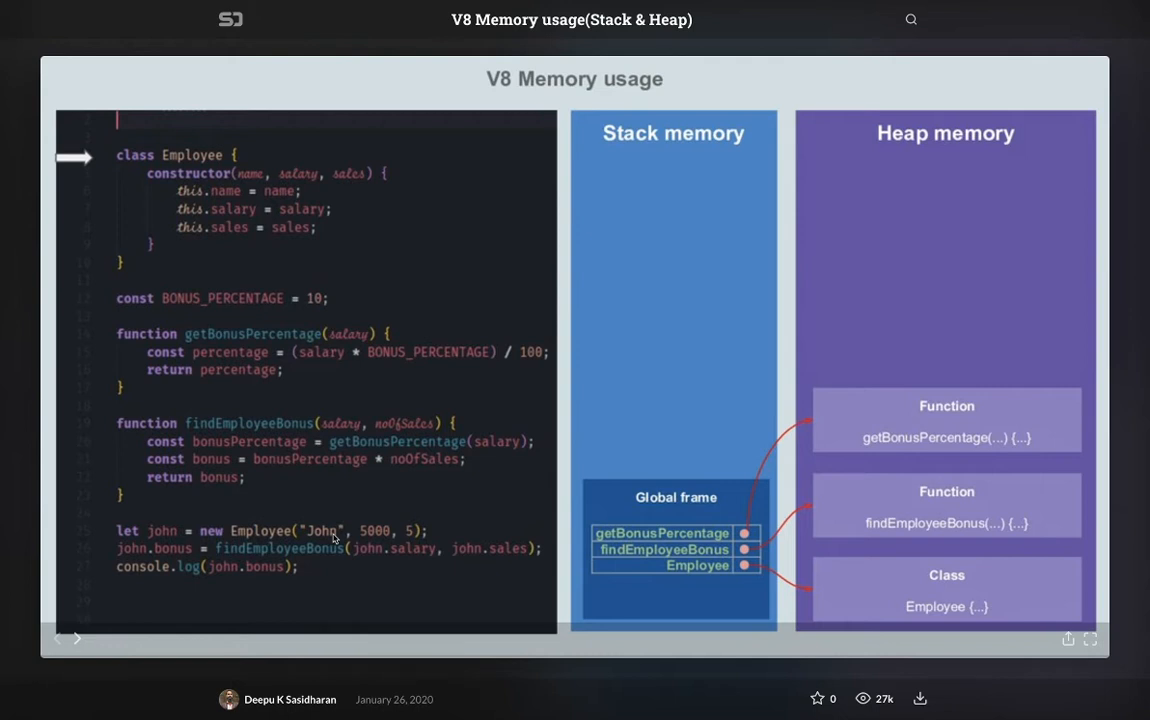
mouse_move(284, 386)
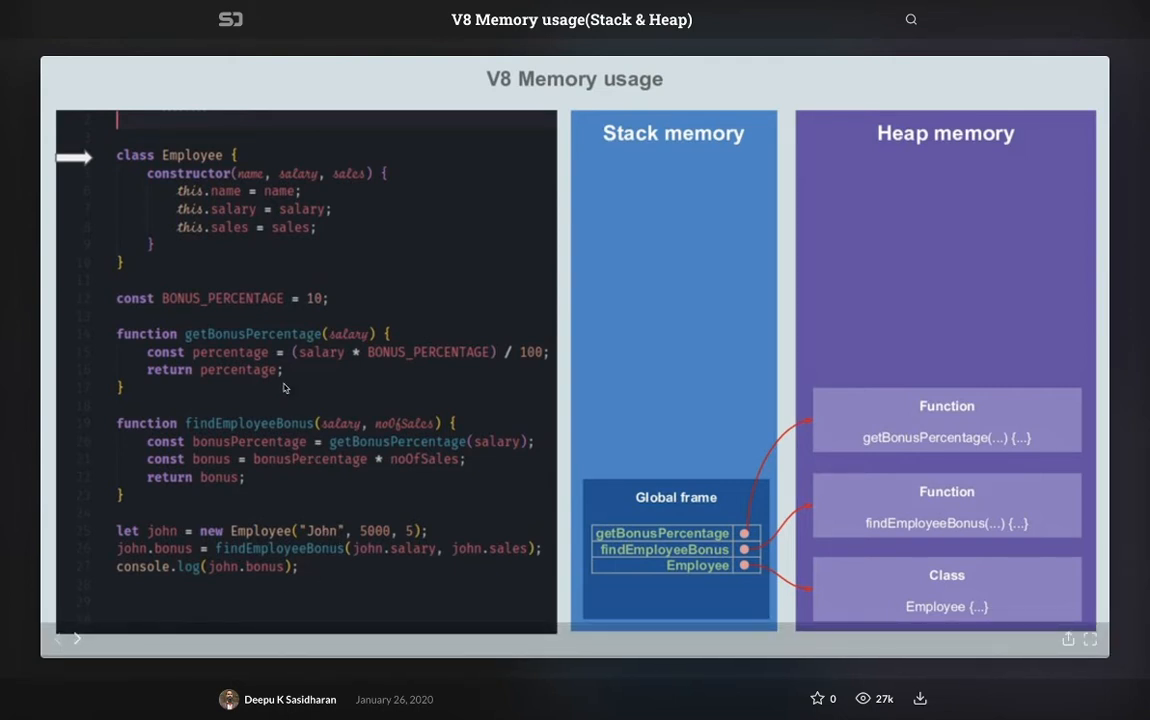
mouse_move(266, 535)
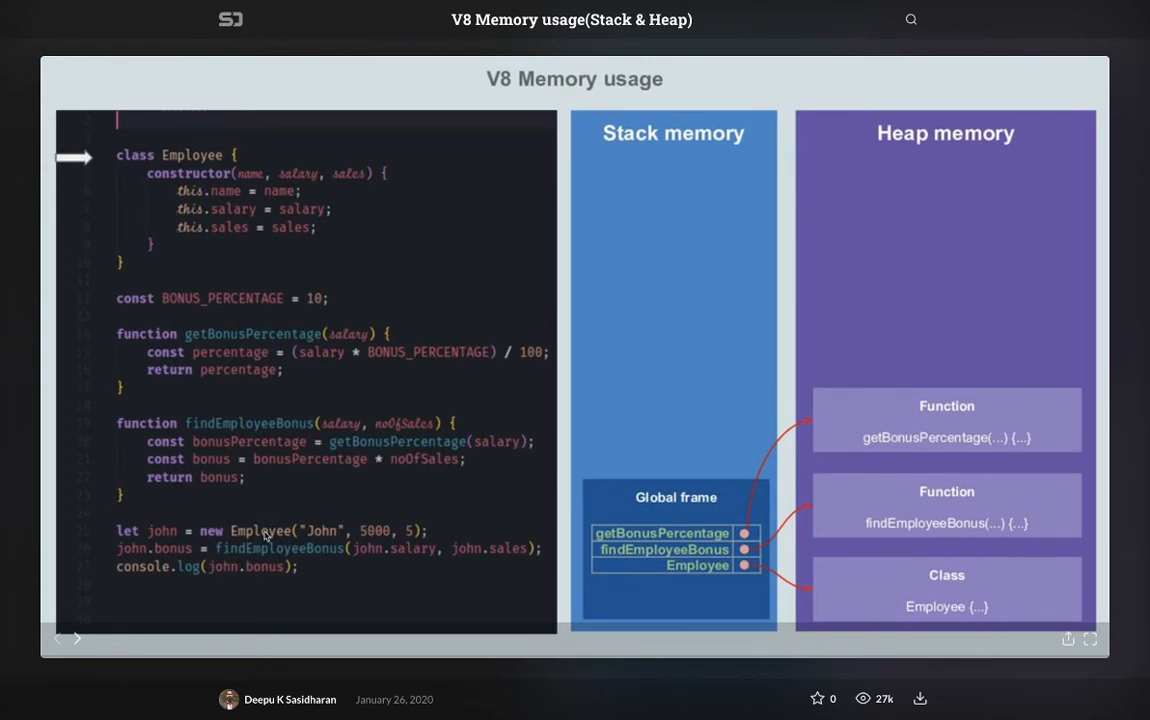
mouse_move(280, 531)
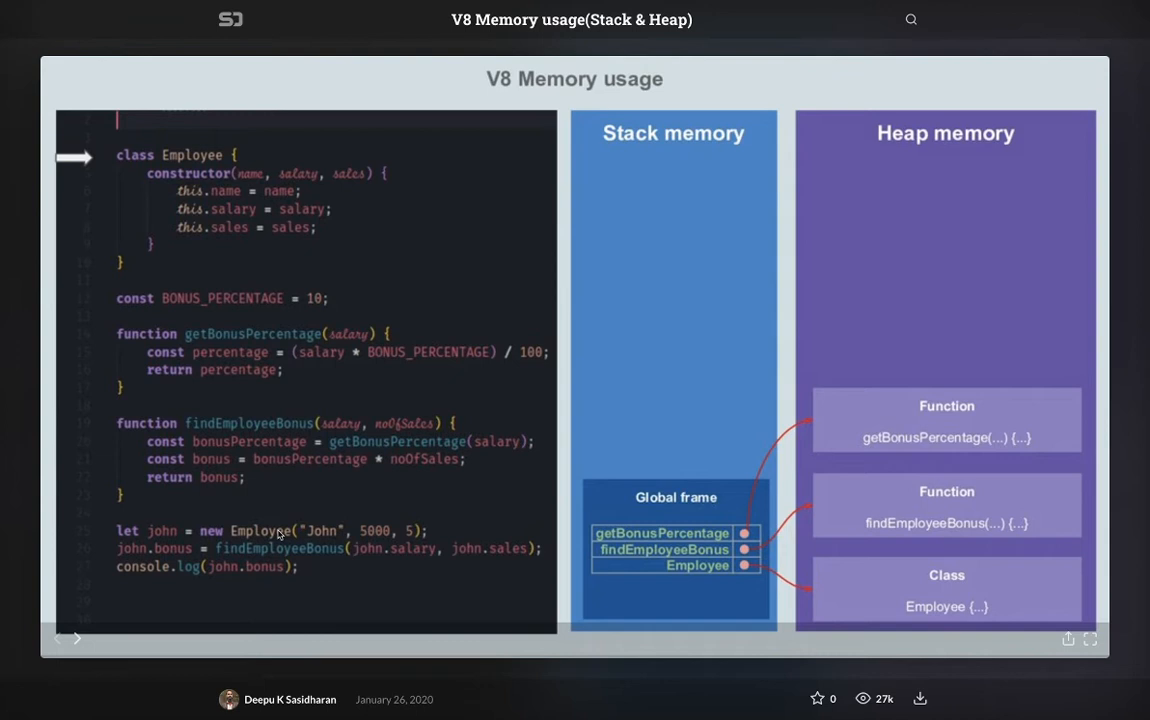
mouse_move(291, 536)
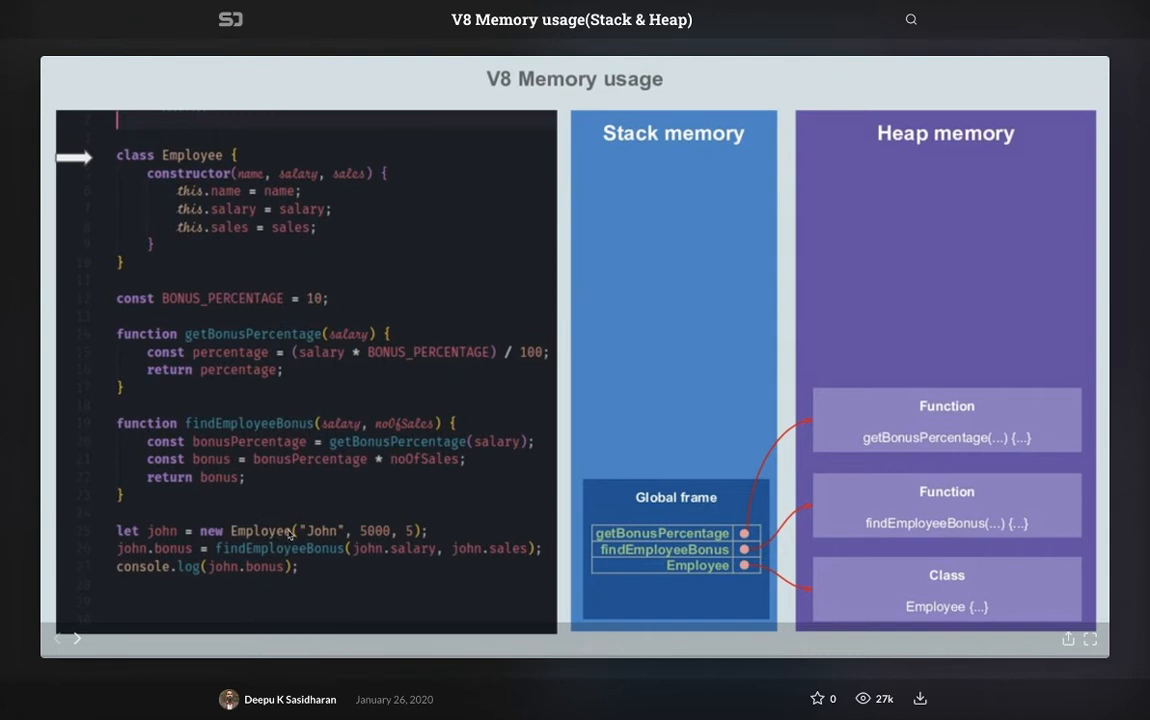
mouse_move(613, 506)
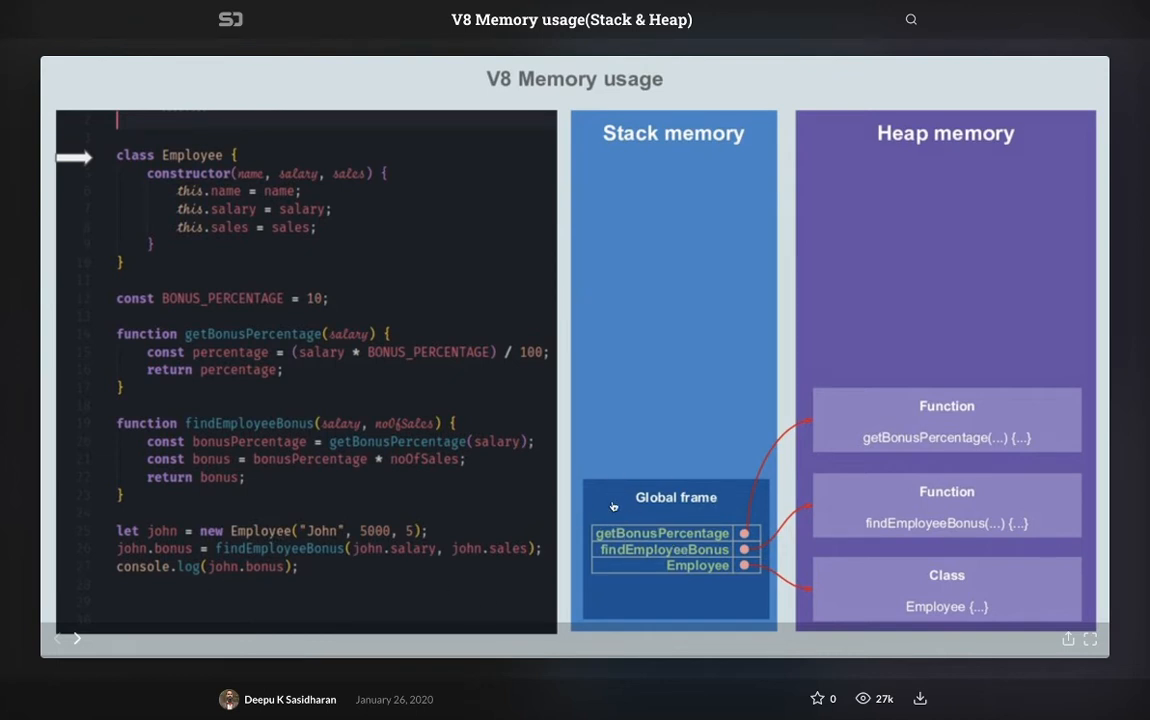
mouse_move(218, 345)
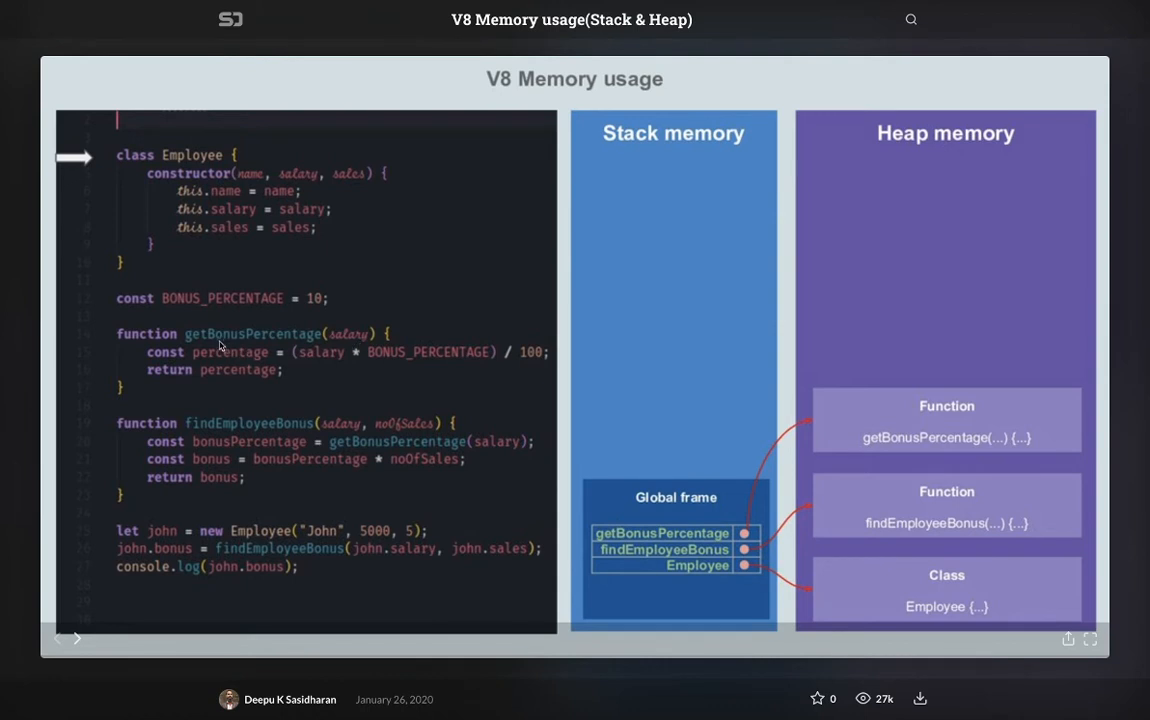
mouse_move(285, 380)
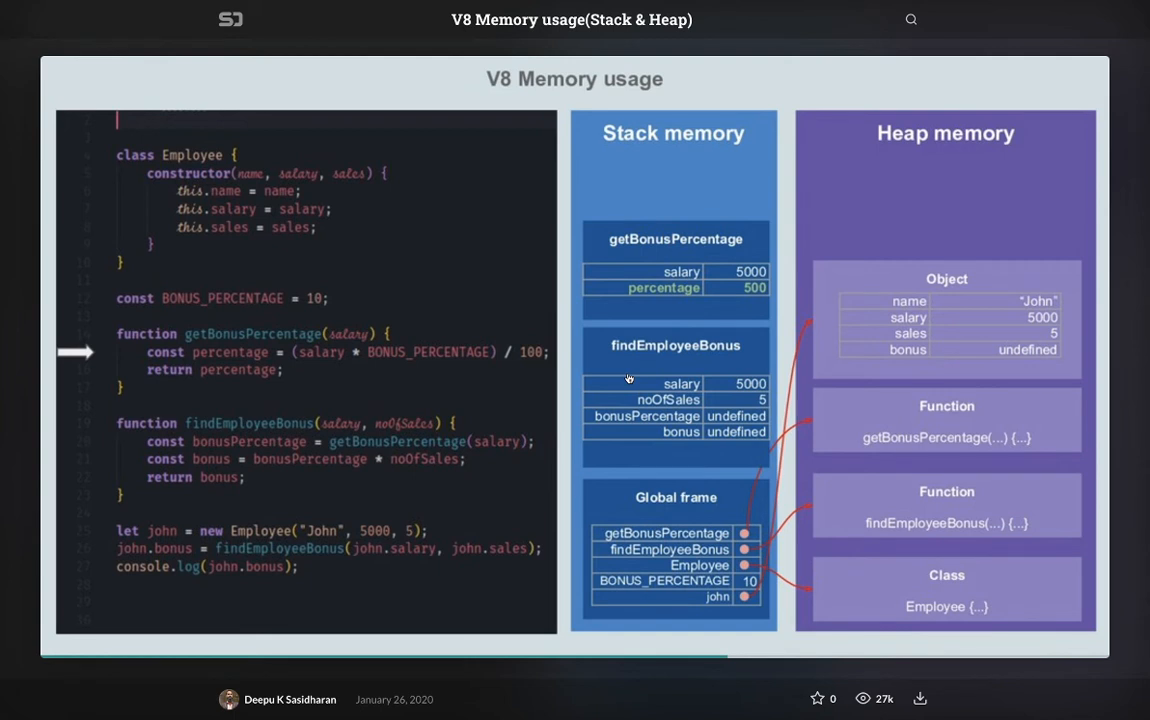
mouse_move(322, 379)
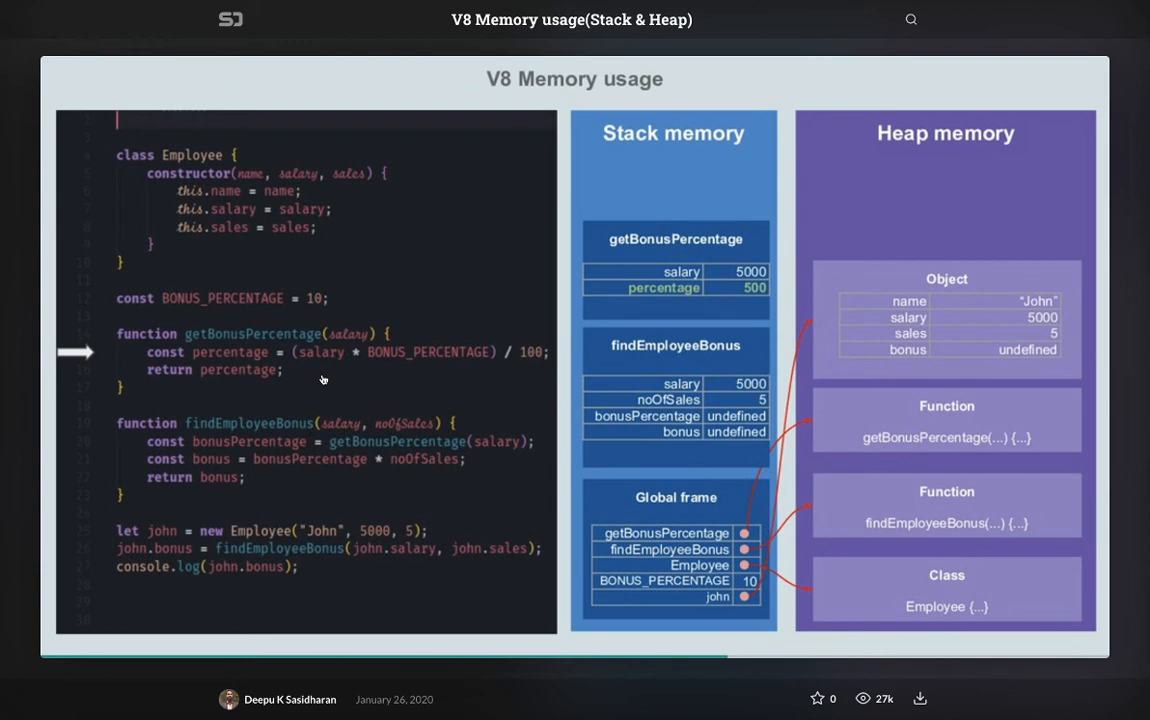
mouse_move(202, 366)
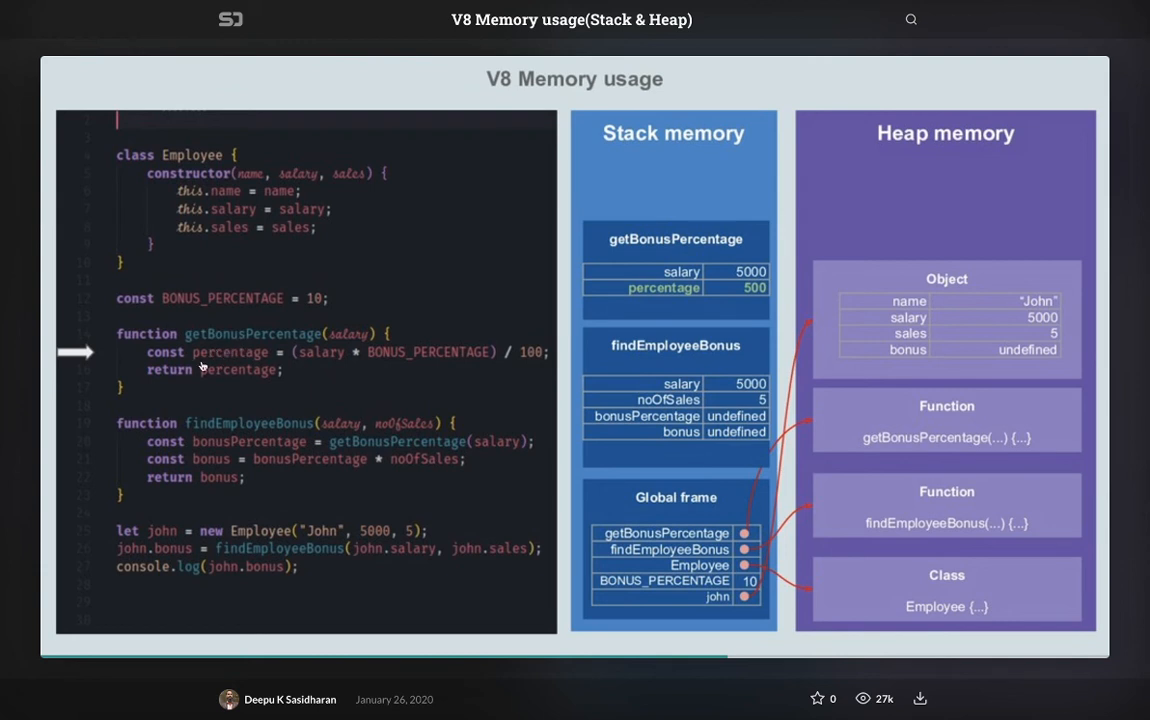
mouse_move(278, 351)
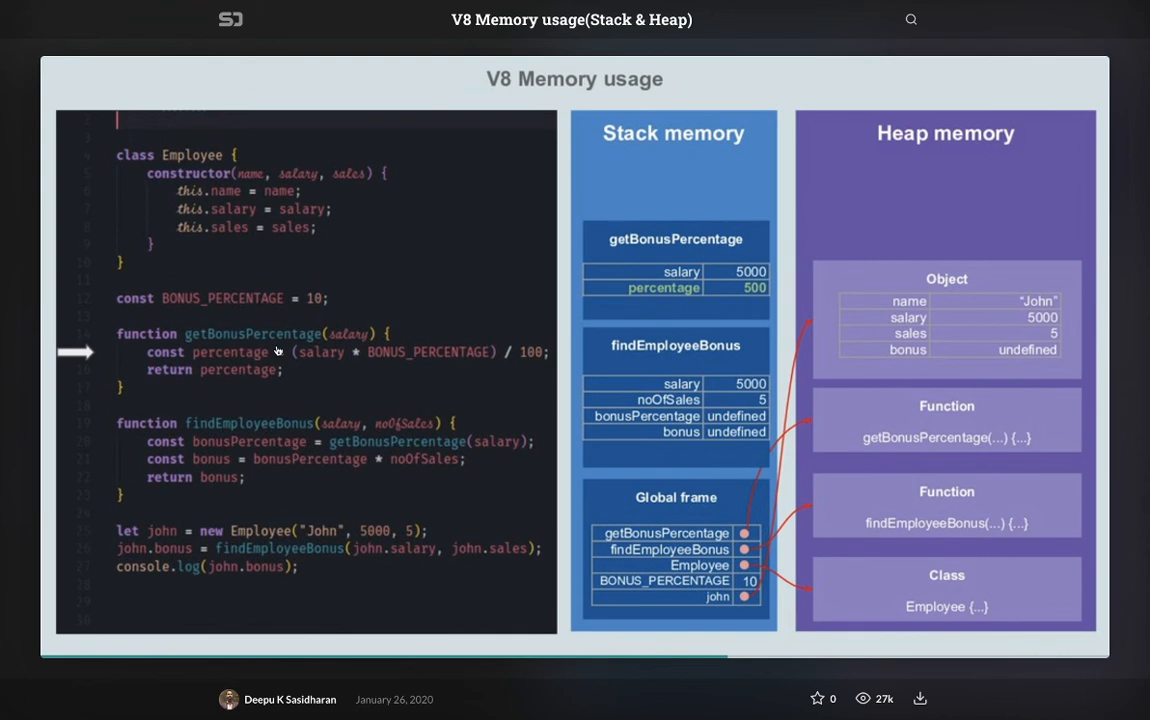
mouse_move(300, 453)
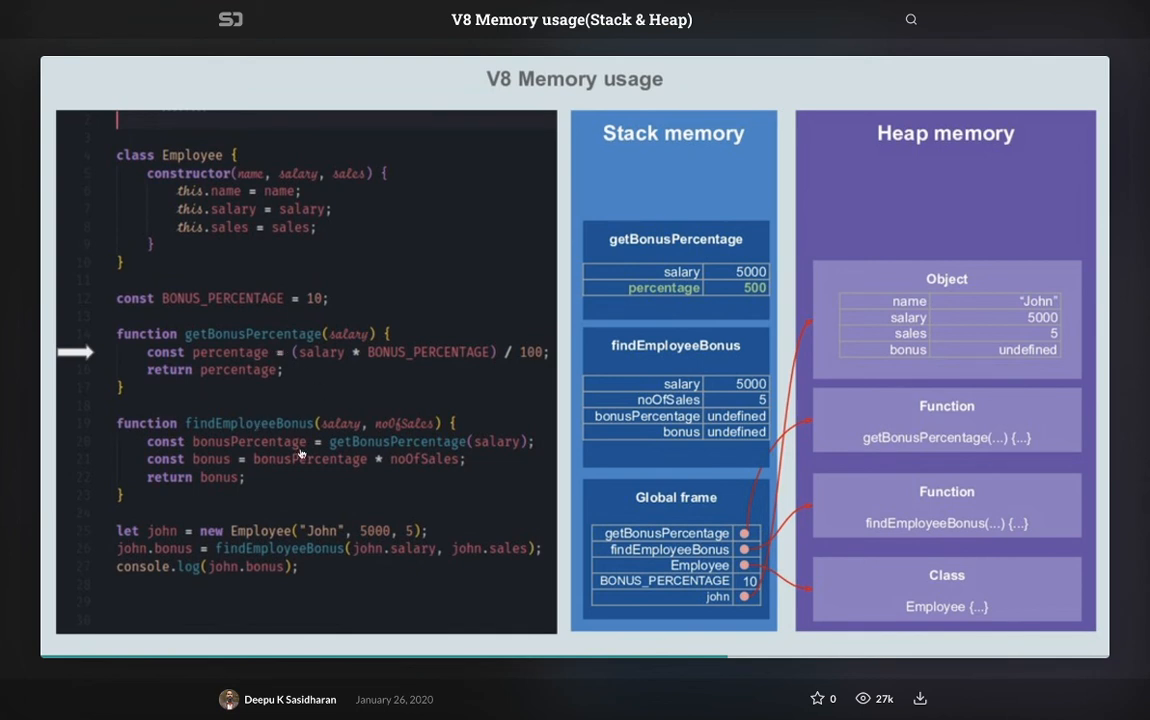